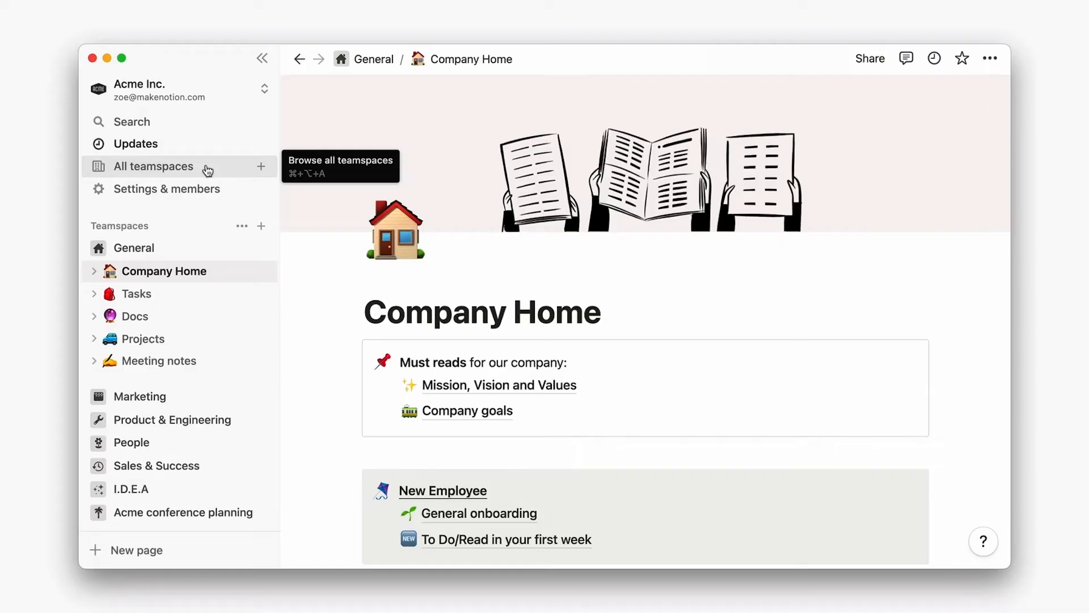
Join the Finance teamspace from All teamspaces and return to the sidebar showing Finance Home.
{"action": "left_click", "coordinate": [155, 166]}
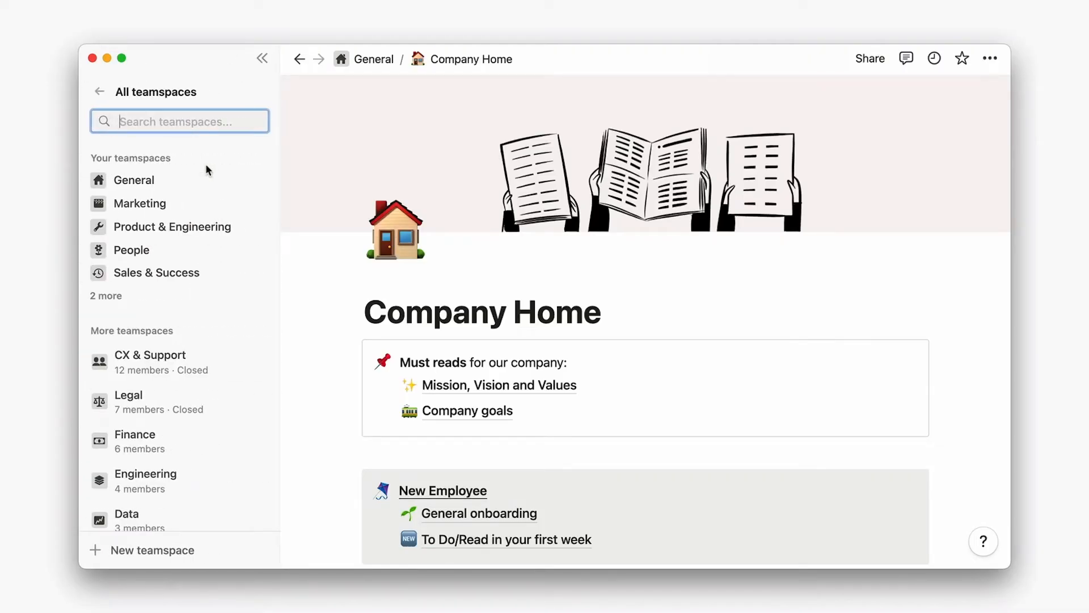
{"action": "scroll", "scroll_direction": "down", "scroll_amount": 3}
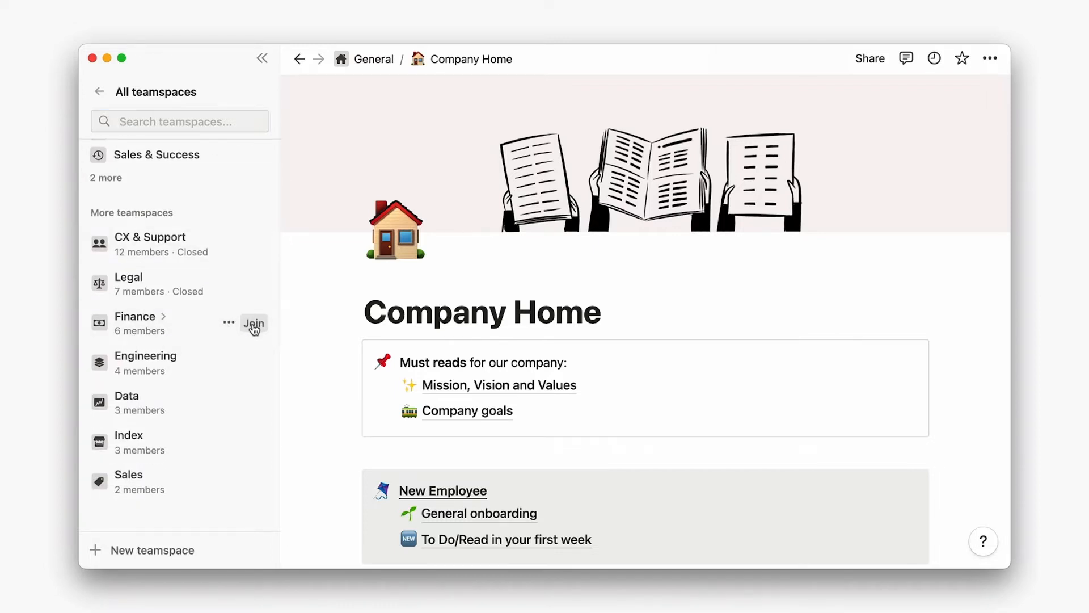
{"action": "left_click", "coordinate": [253, 323]}
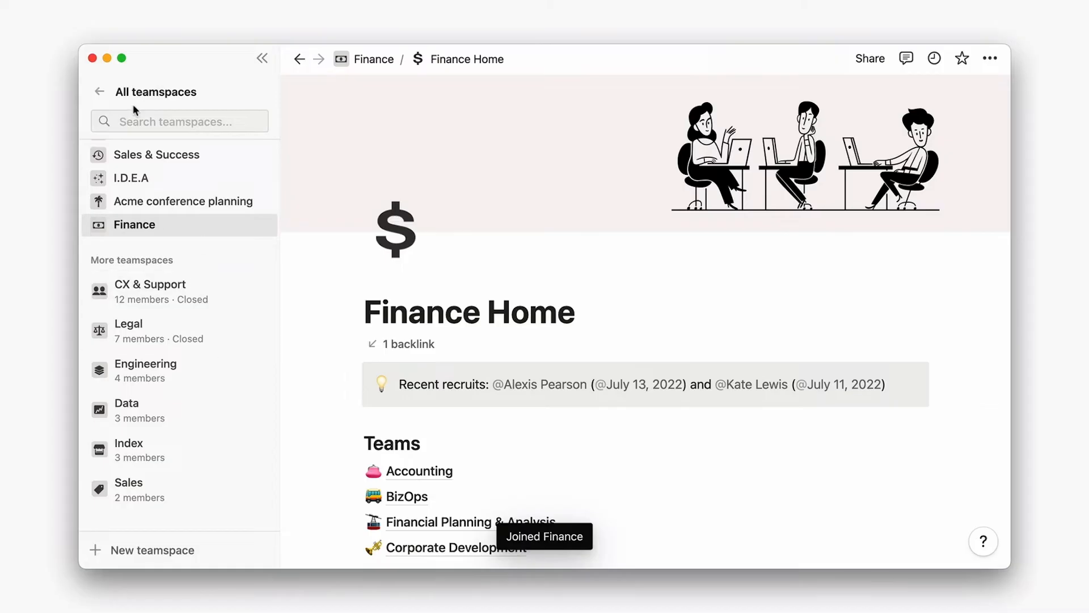
{"action": "left_click", "coordinate": [101, 90]}
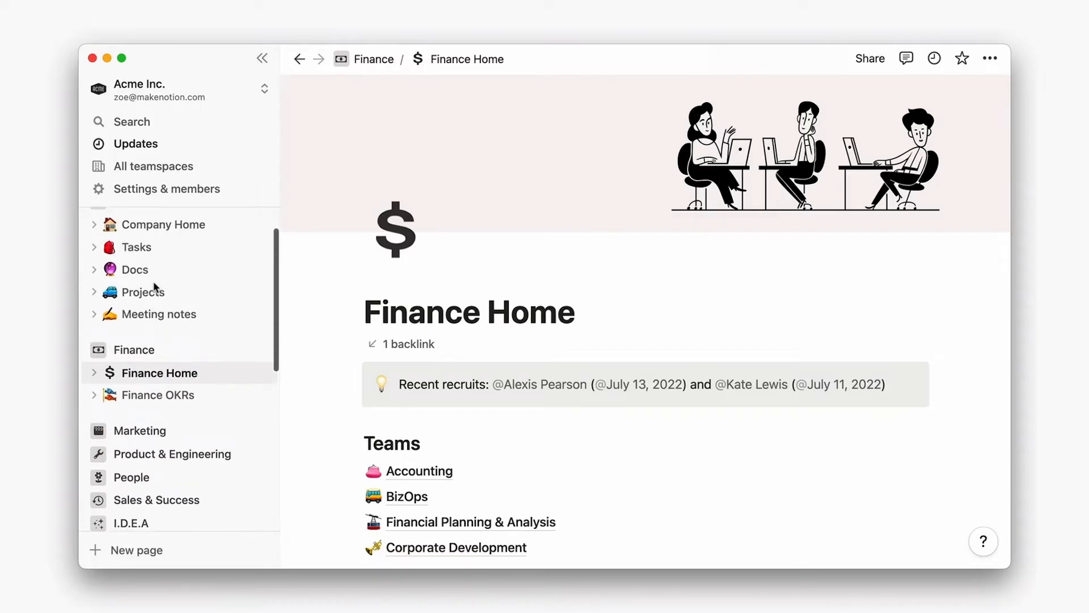
Join Engineering, expand then collapse Engineering Wiki's subpages, and open the General Docs database.
{"action": "left_click", "coordinate": [154, 165]}
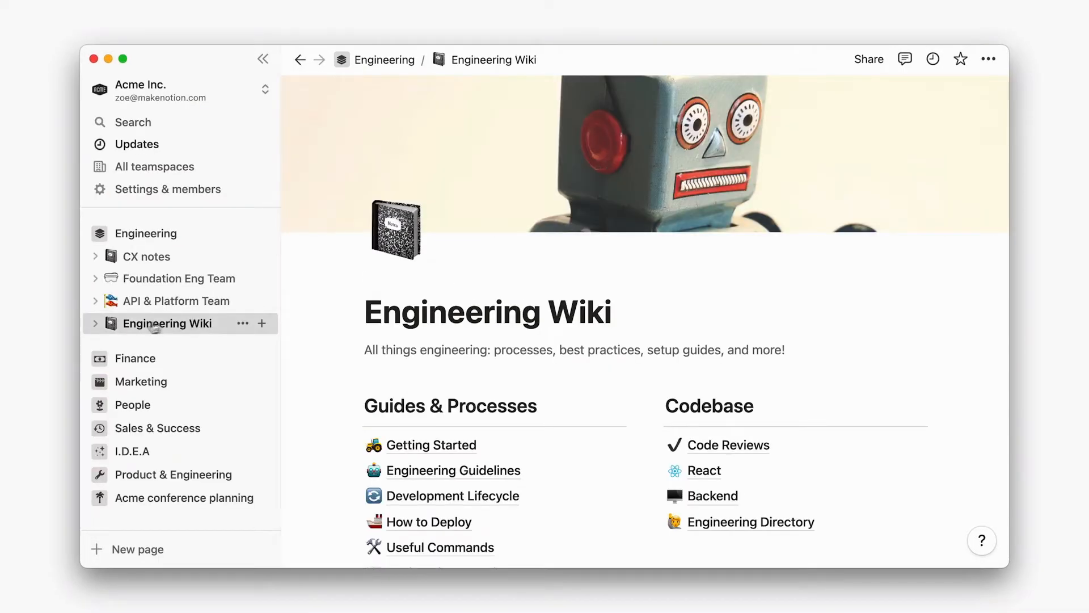
{"action": "left_click", "coordinate": [95, 322]}
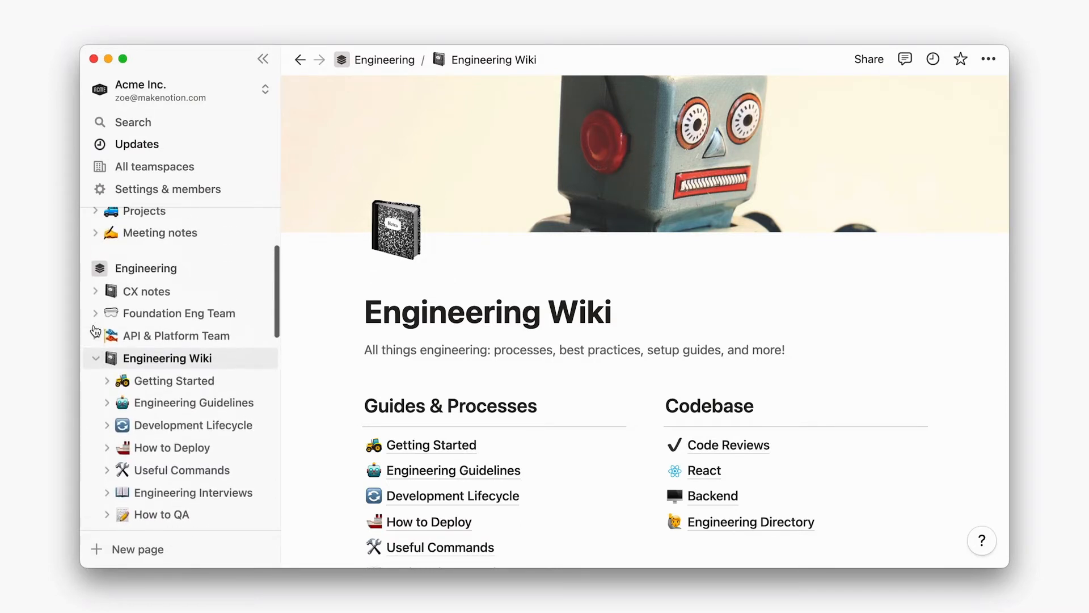
{"action": "scroll", "scroll_direction": "down", "scroll_amount": 3}
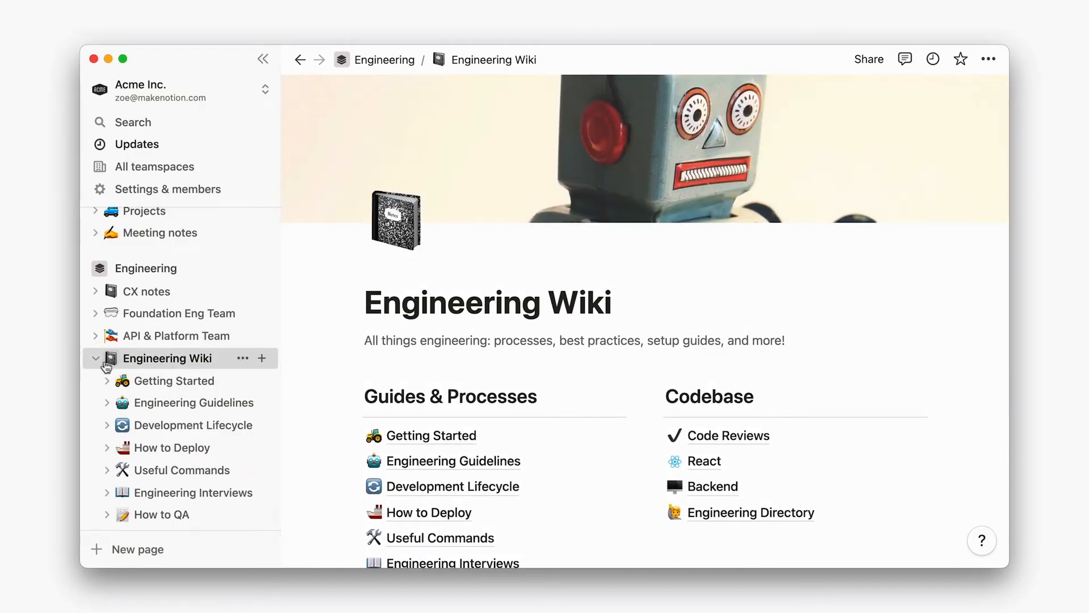
{"action": "left_click", "coordinate": [100, 358]}
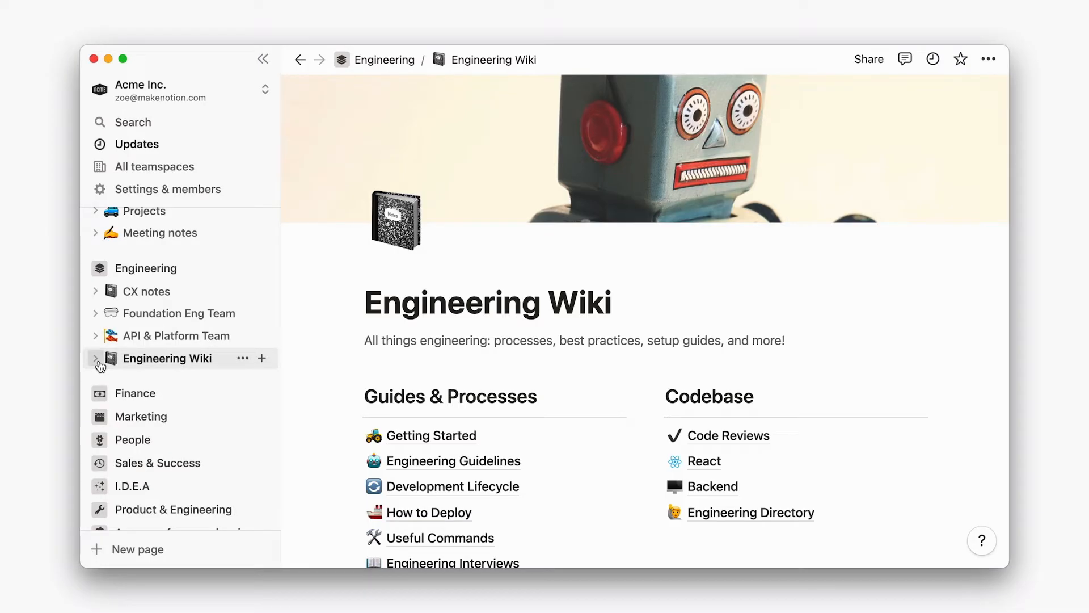
{"action": "left_click", "coordinate": [135, 371]}
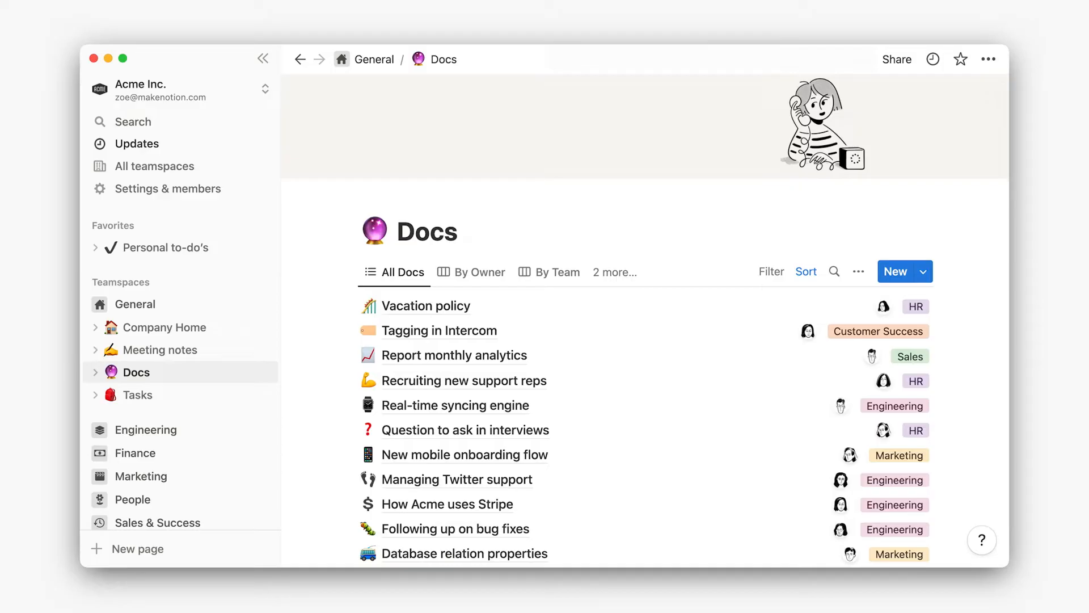
{"action": "left_click", "coordinate": [264, 59]}
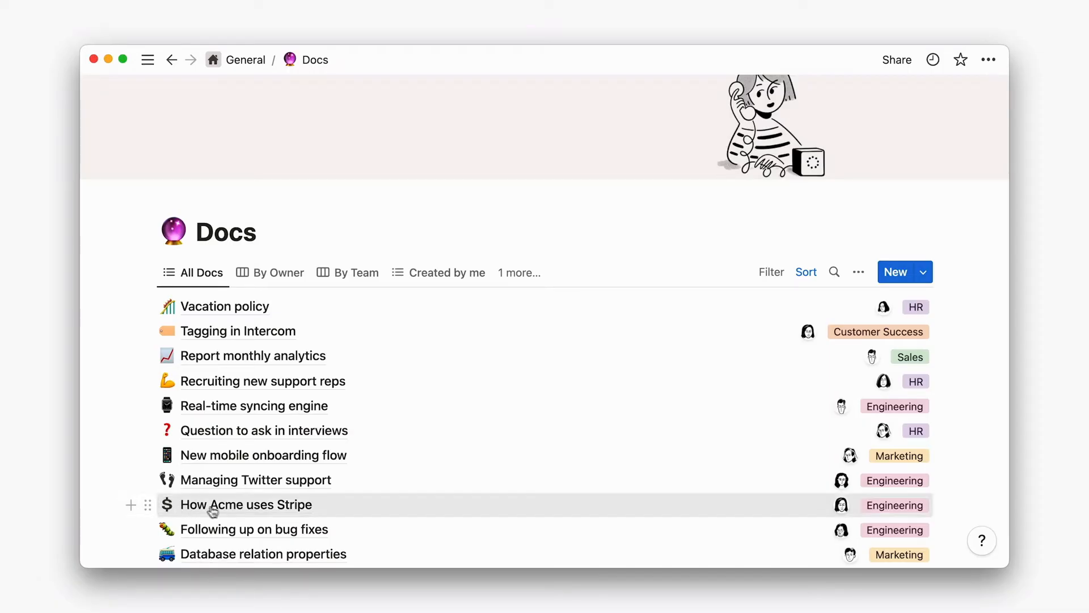
{"action": "left_click", "coordinate": [245, 504]}
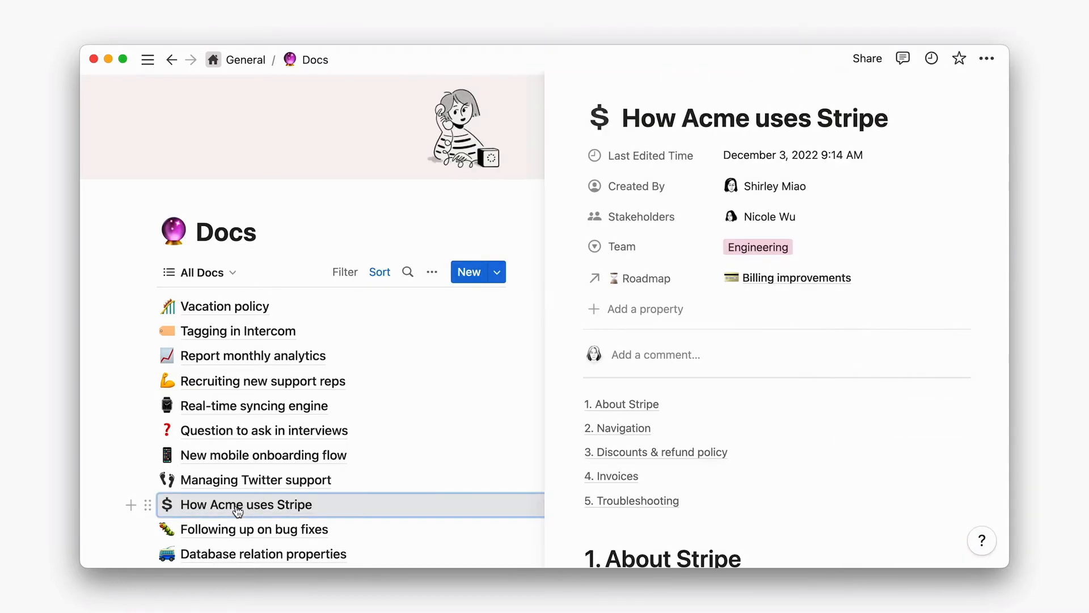
{"action": "scroll", "scroll_direction": "down", "scroll_amount": 3}
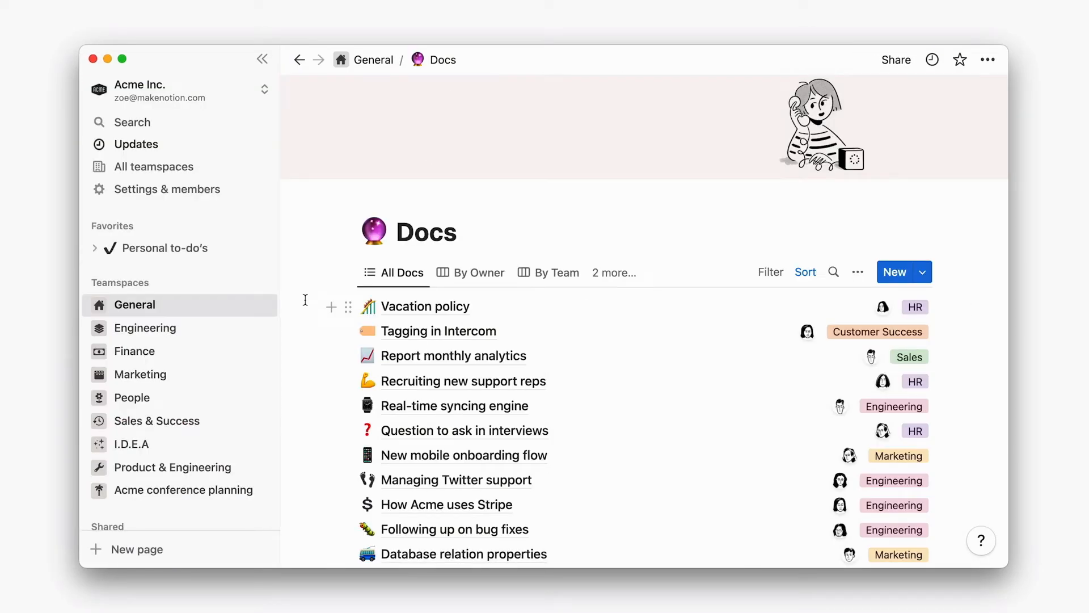
Expand General, open Company Home and its subpages, then go to HR & benefits.
{"action": "left_click", "coordinate": [134, 304]}
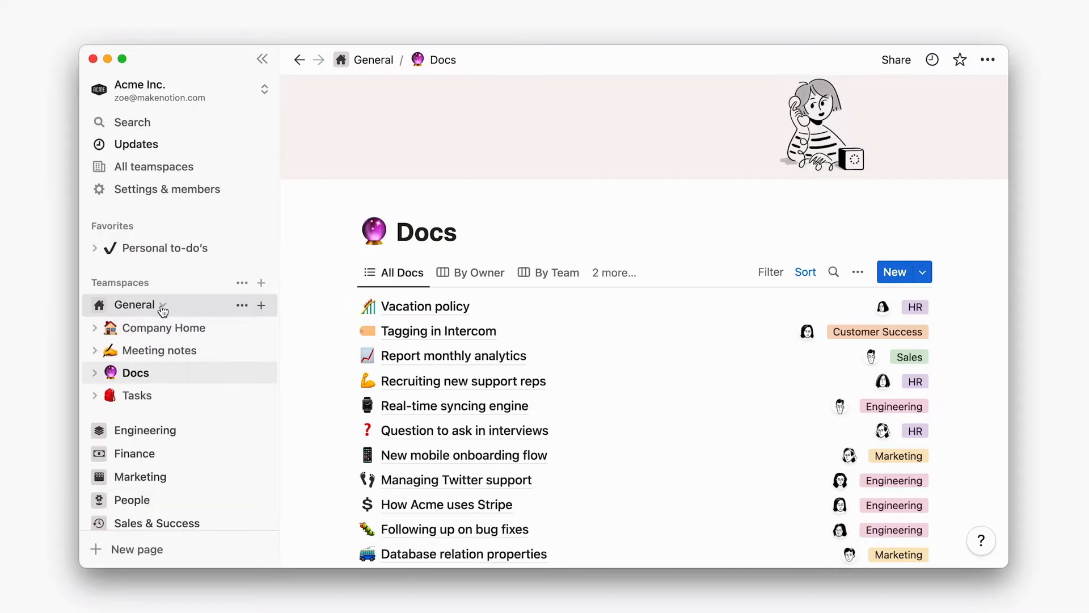
{"action": "left_click", "coordinate": [165, 327]}
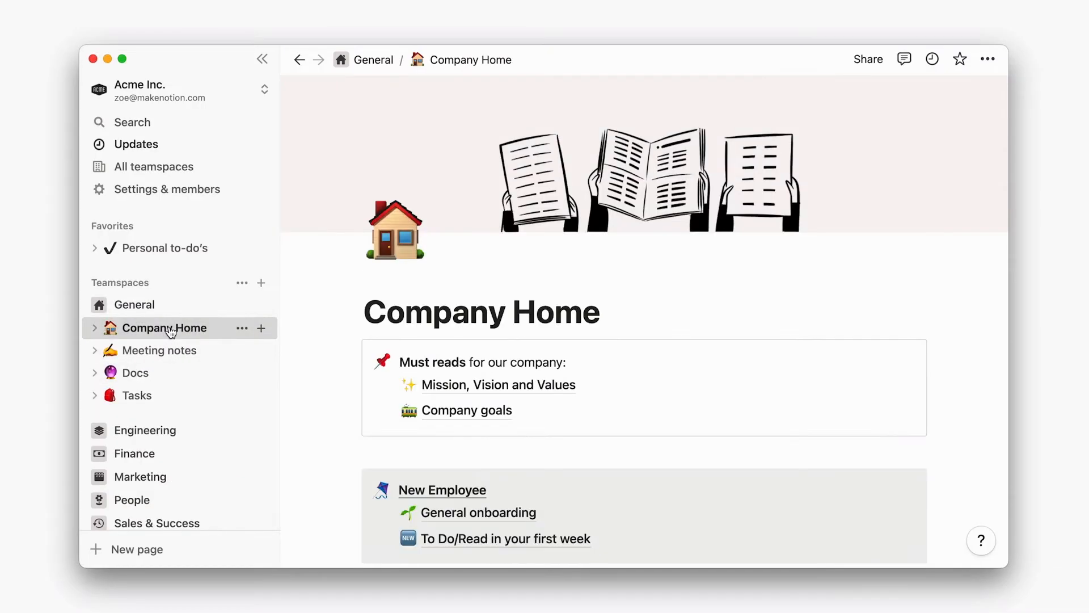
{"action": "left_click", "coordinate": [93, 327]}
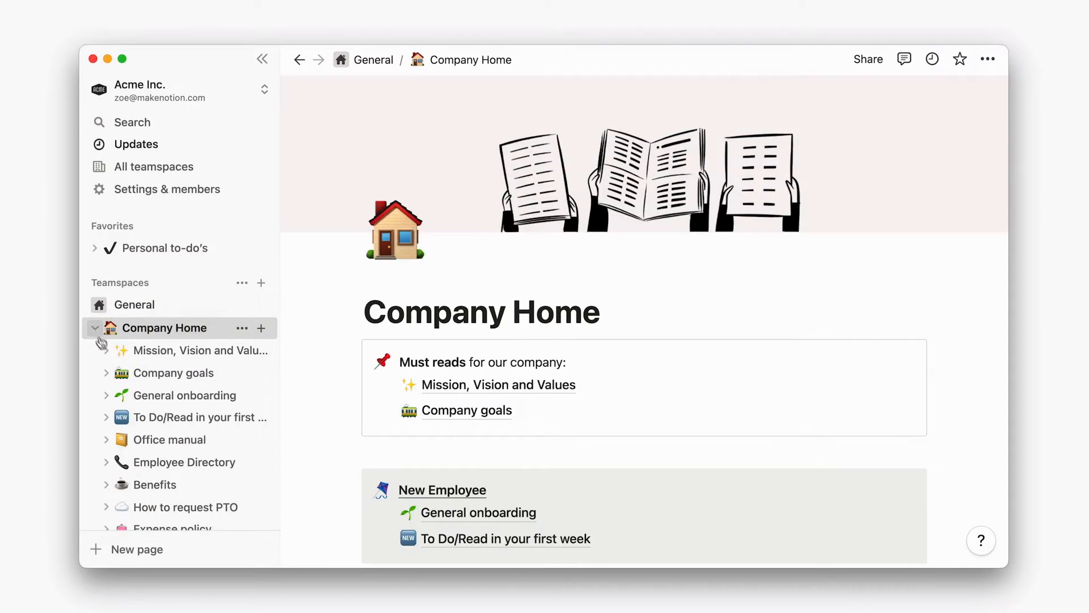
{"action": "scroll", "scroll_direction": "down", "scroll_amount": 3}
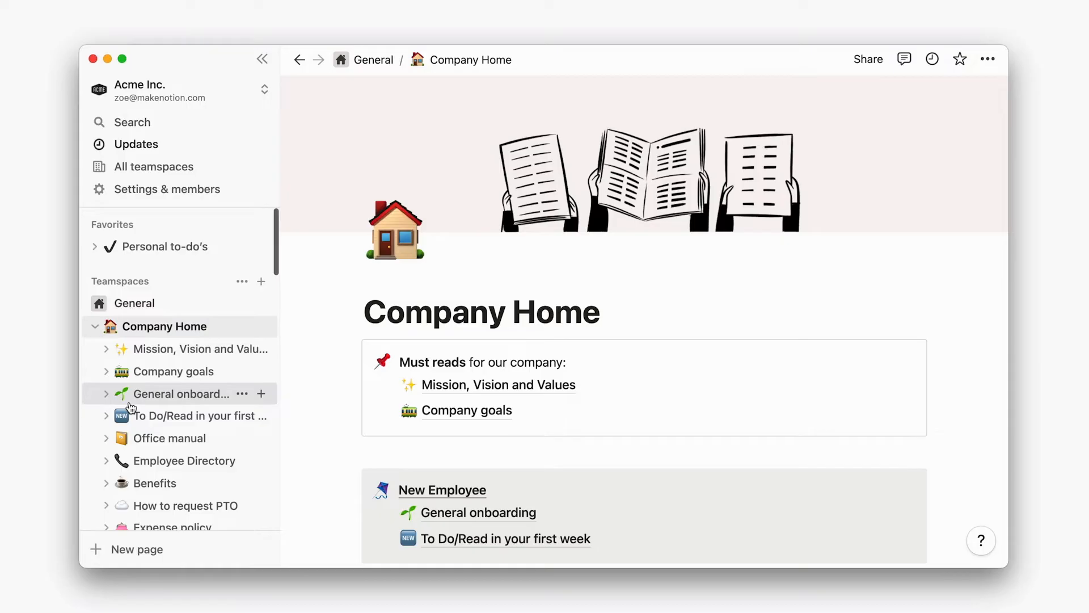
{"action": "left_click", "coordinate": [183, 394]}
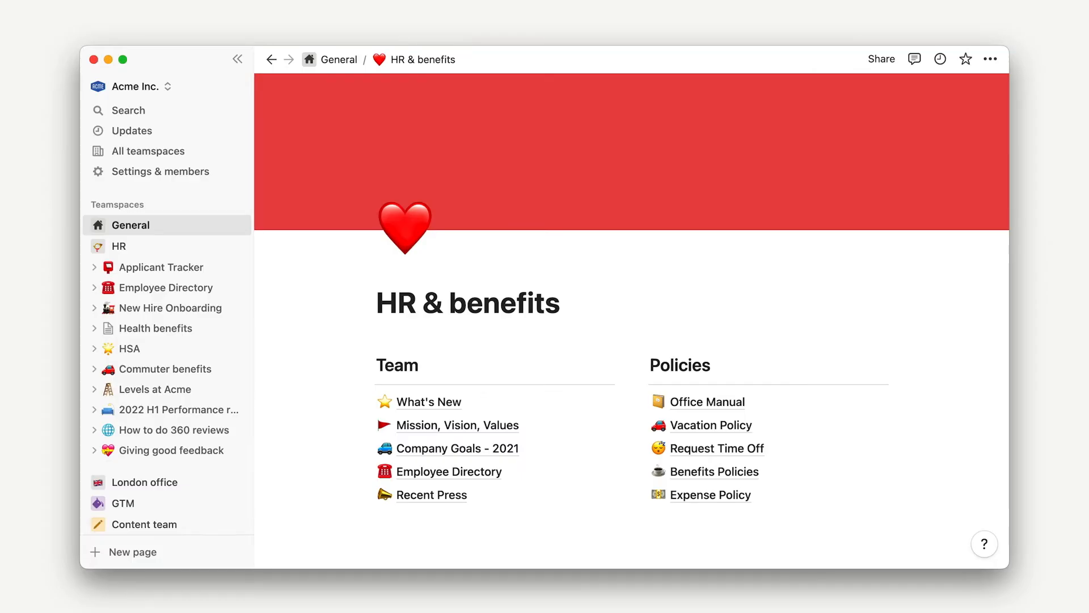
{"action": "left_click", "coordinate": [219, 246]}
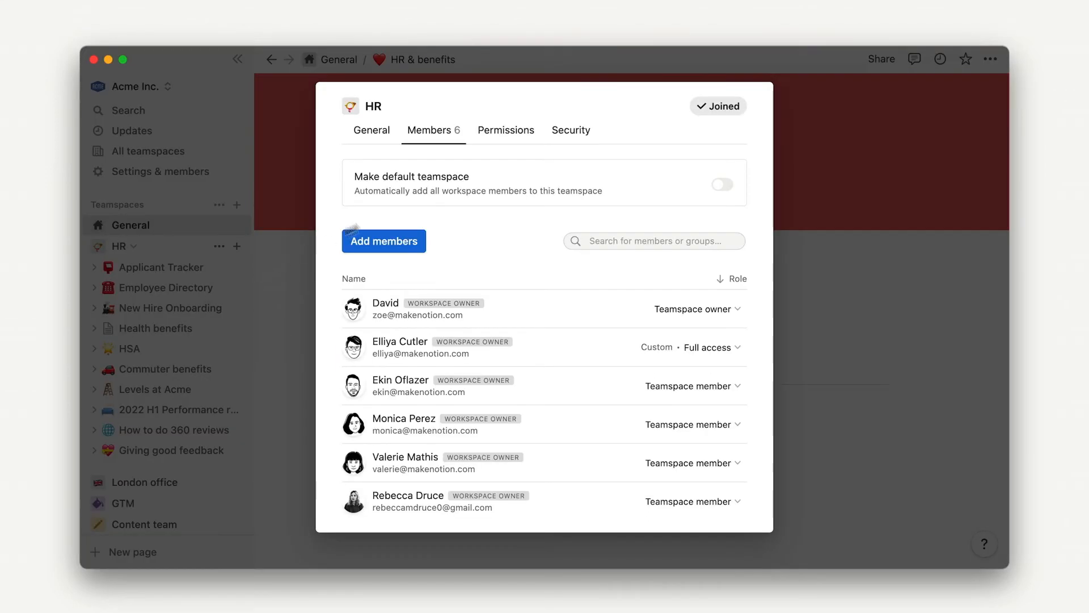
{"action": "left_click", "coordinate": [505, 130]}
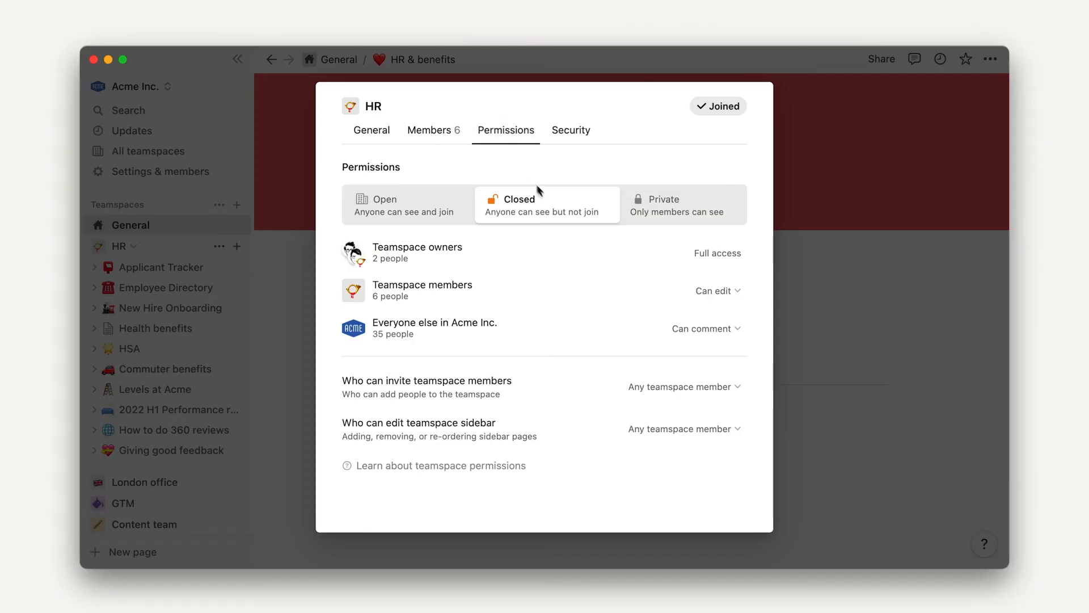
{"action": "left_click", "coordinate": [682, 427]}
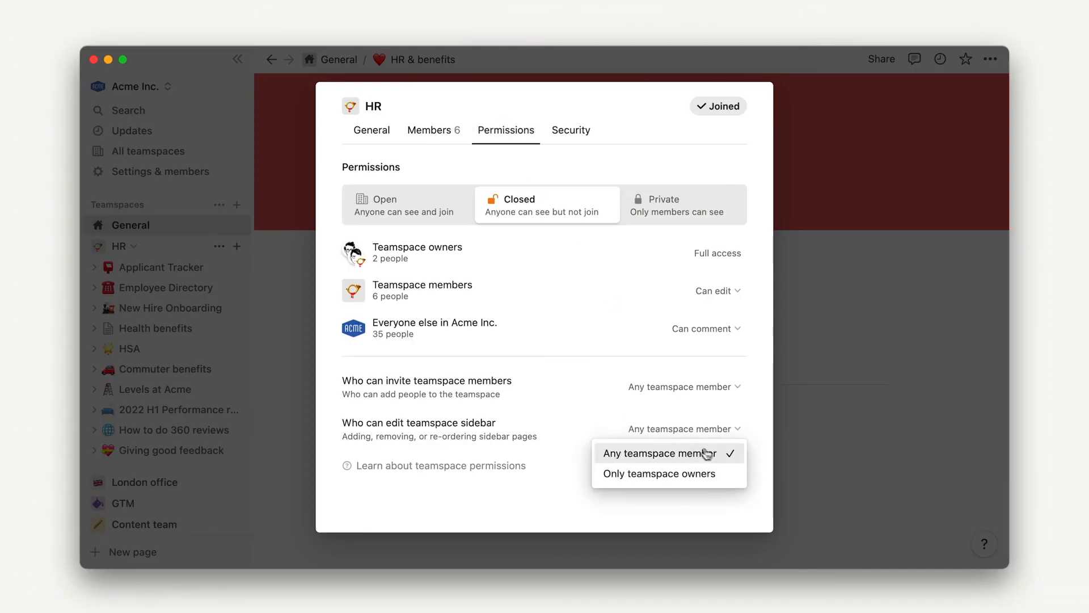
{"action": "mouse_move", "coordinate": [822, 334]}
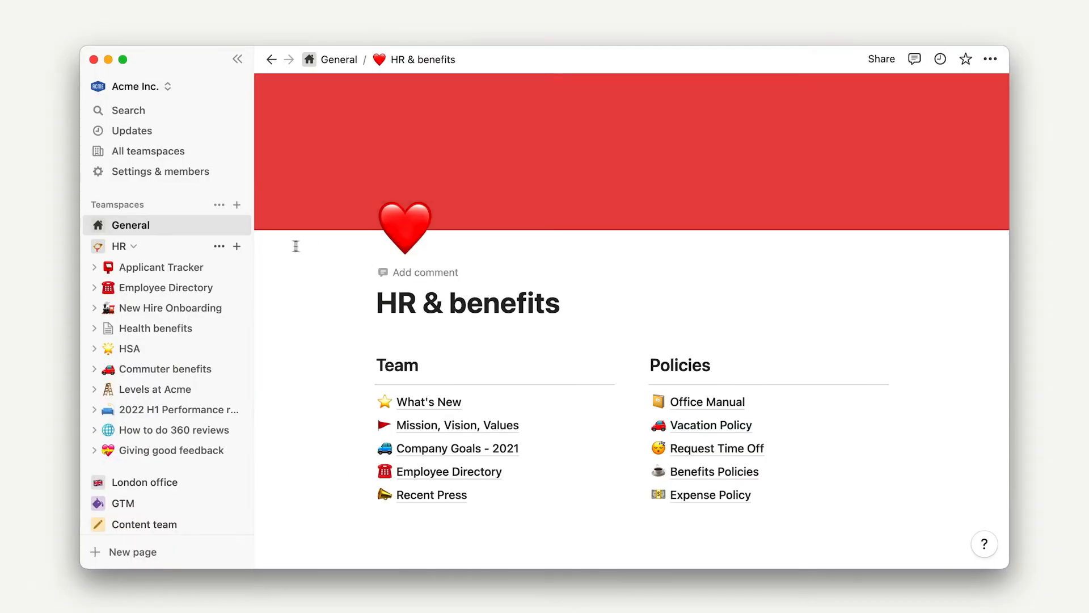
Add a 'To be tidied' page under HR and move the three review pages into it.
{"action": "left_click", "coordinate": [236, 246]}
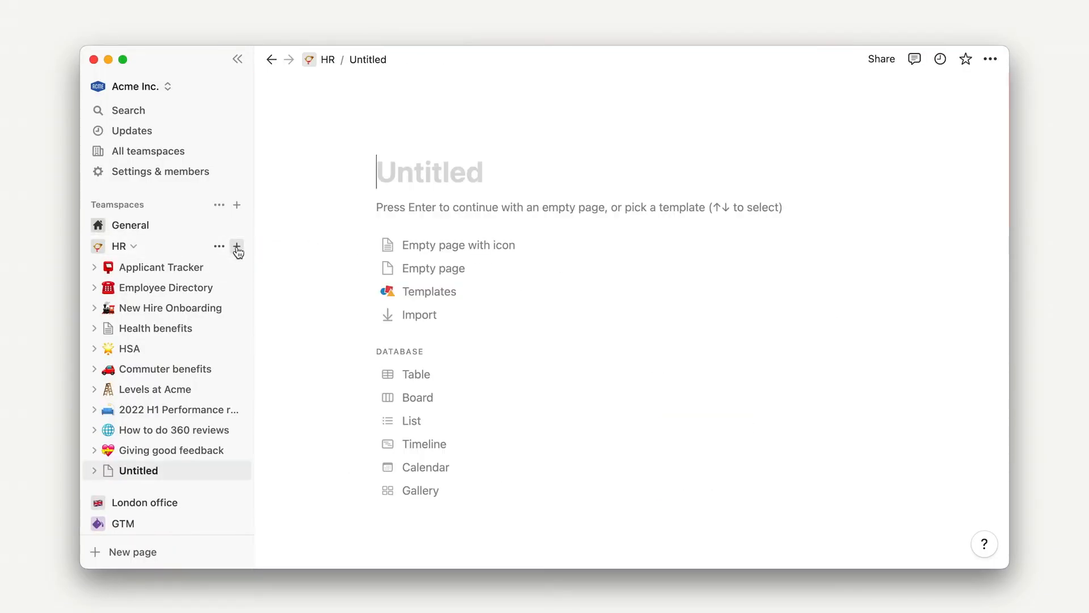
{"action": "type", "text": "To be ti"}
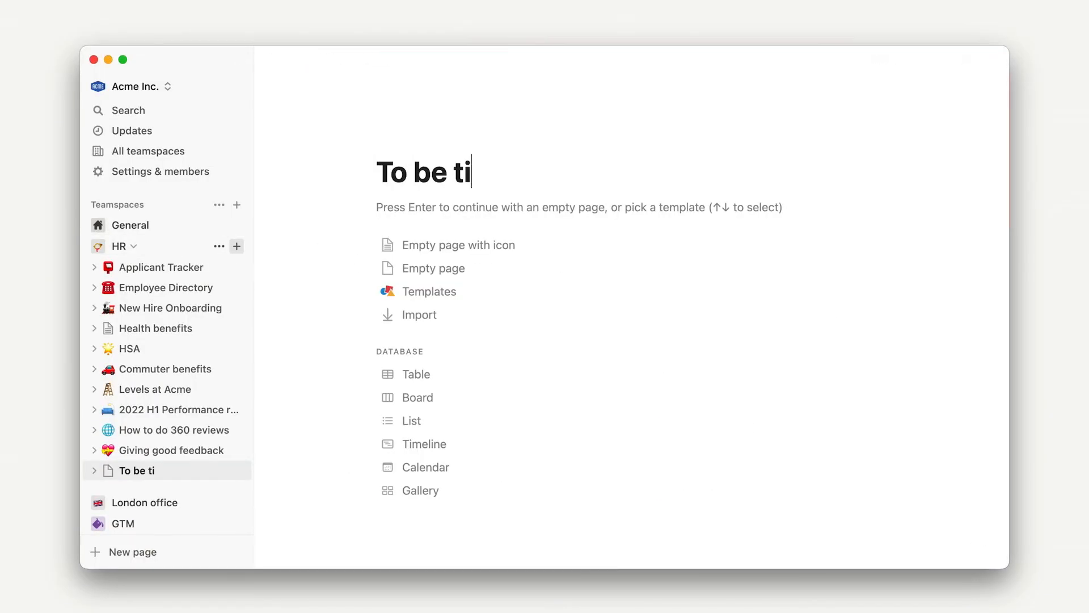
{"action": "type", "text": "died"}
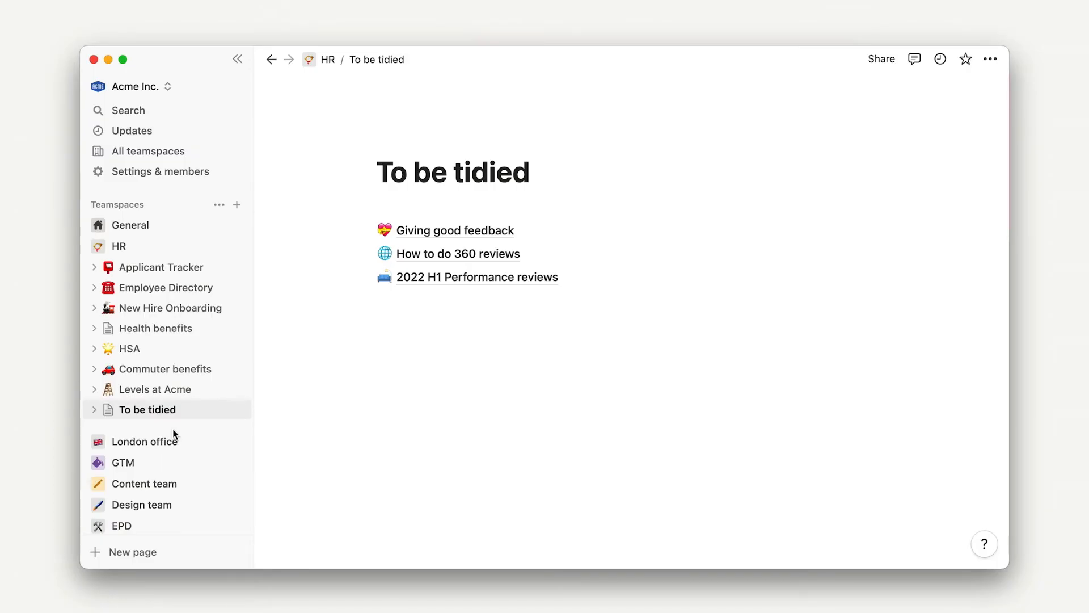
{"action": "scroll", "scroll_direction": "down", "scroll_amount": 3}
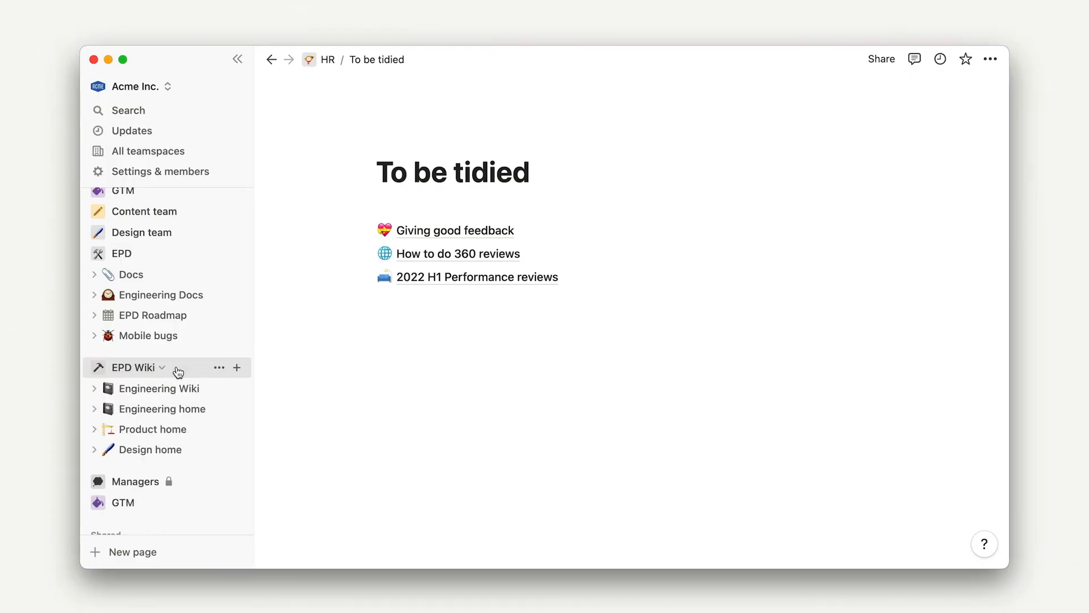
{"action": "left_click", "coordinate": [131, 274]}
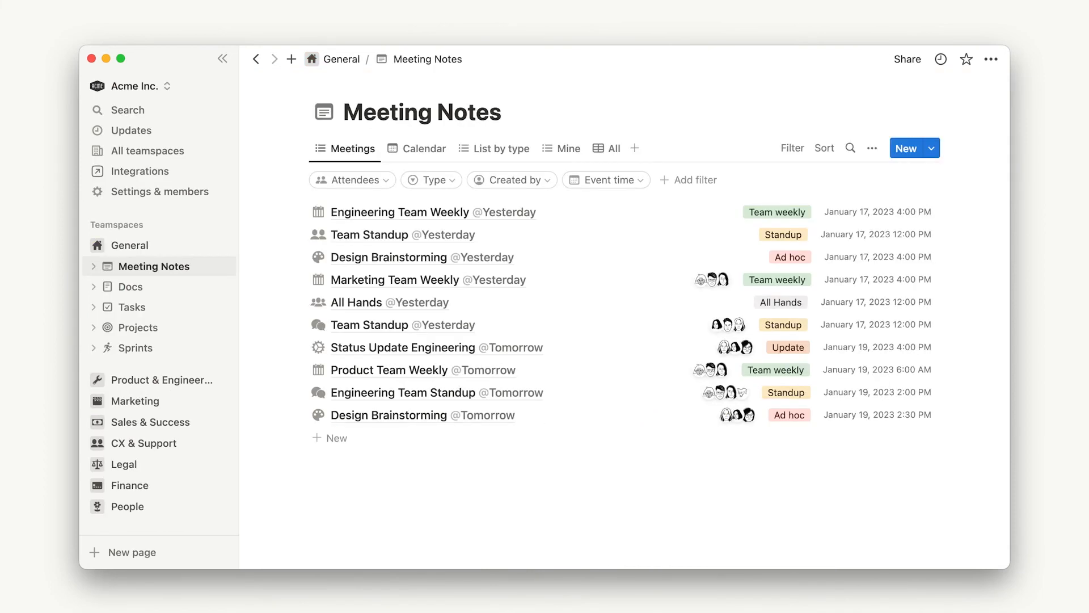
Look through the General Docs database, then open the Tasks database.
{"action": "left_click", "coordinate": [130, 285]}
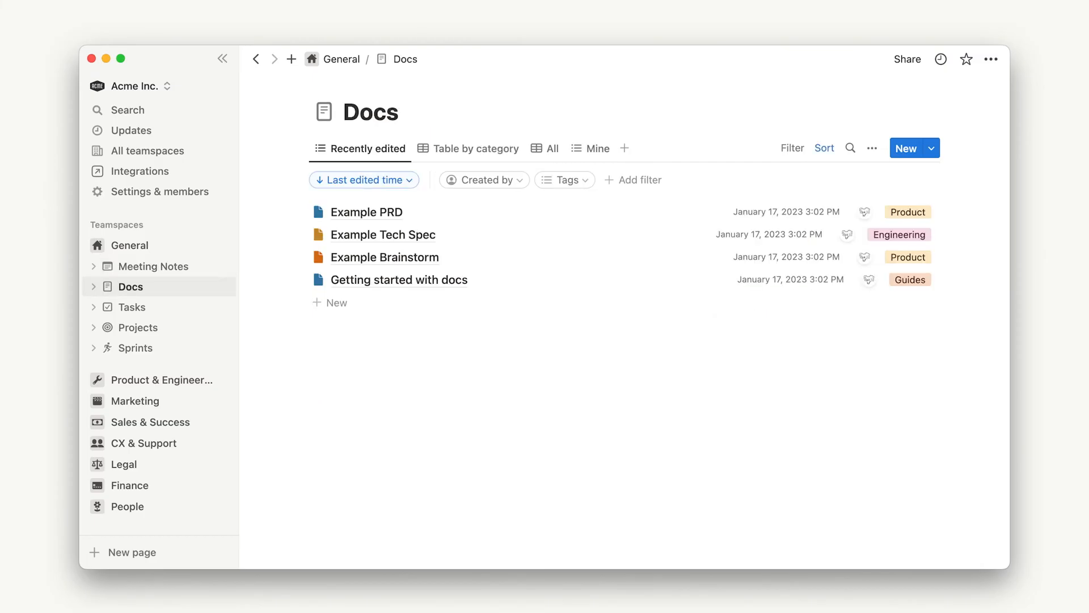
{"action": "left_click", "coordinate": [130, 306]}
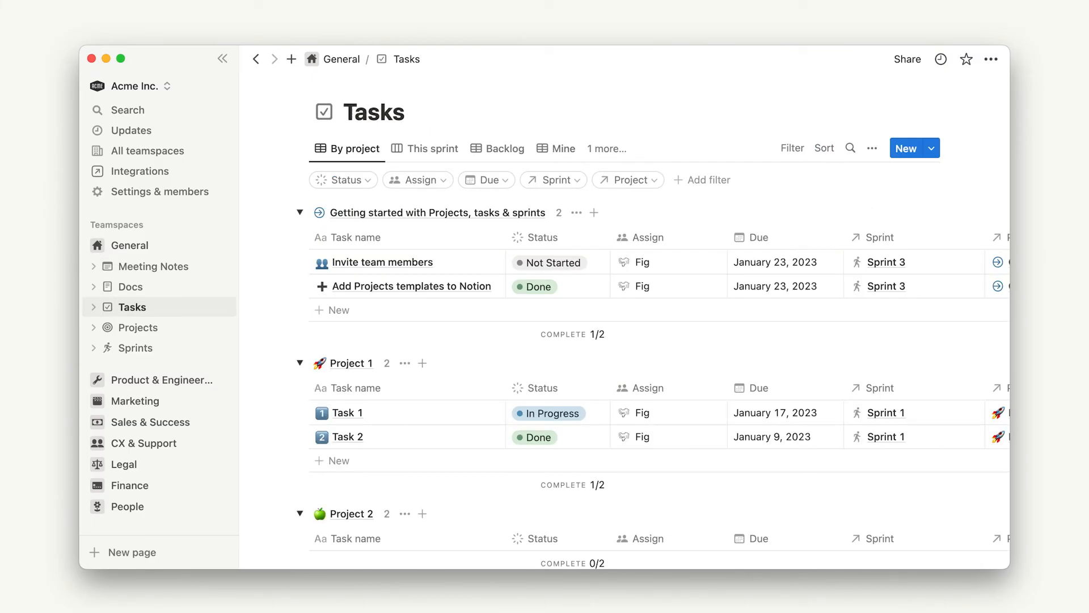